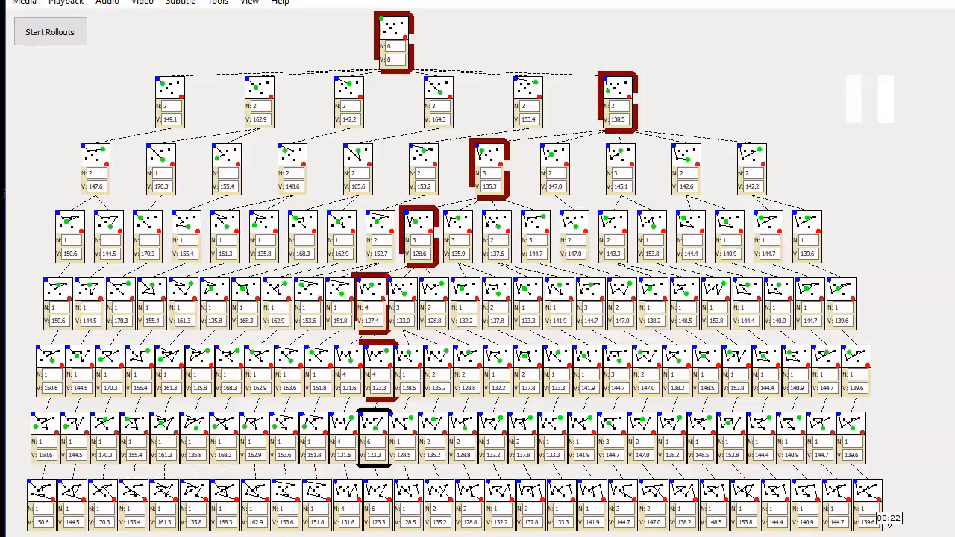
Reset the search tree to the root tour with its six unvisited child moves
left_click(50, 32)
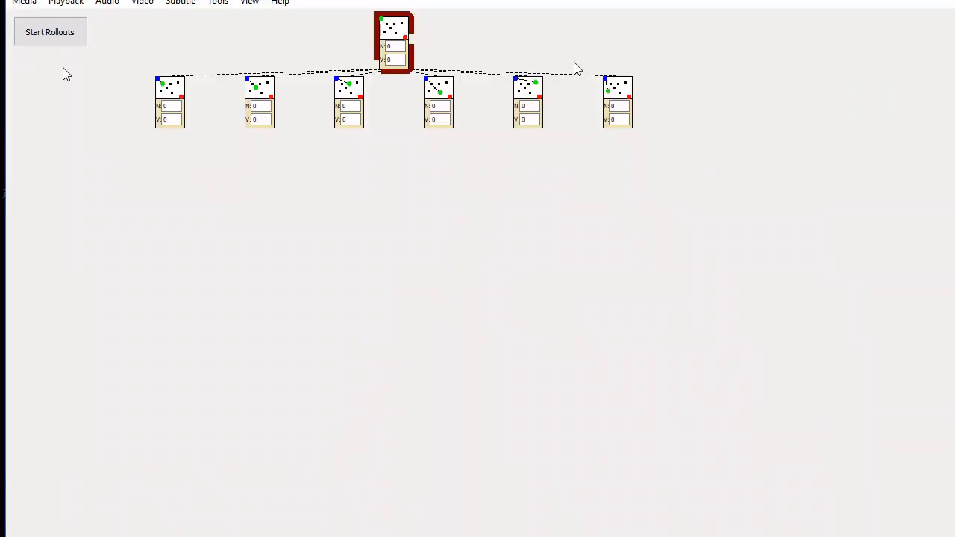
mouse_move(429, 93)
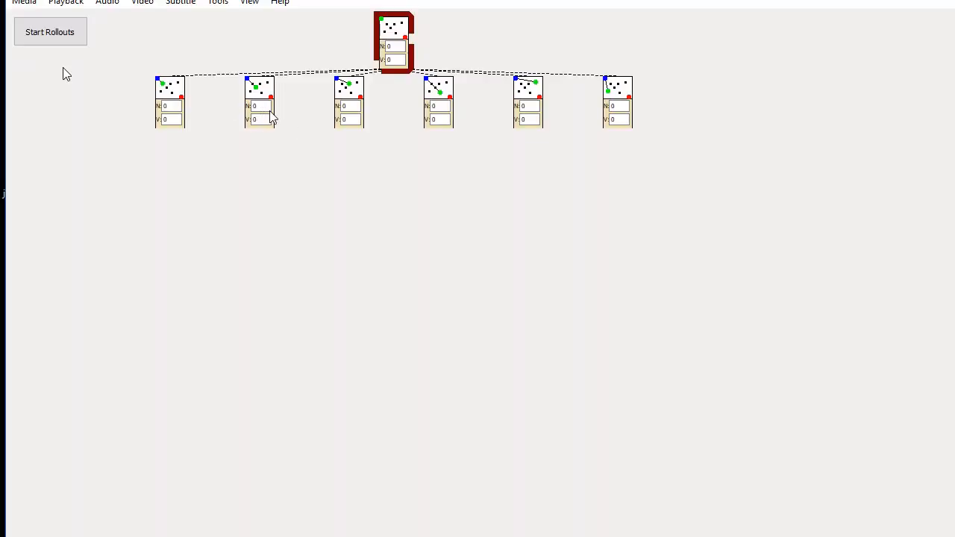
mouse_move(276, 117)
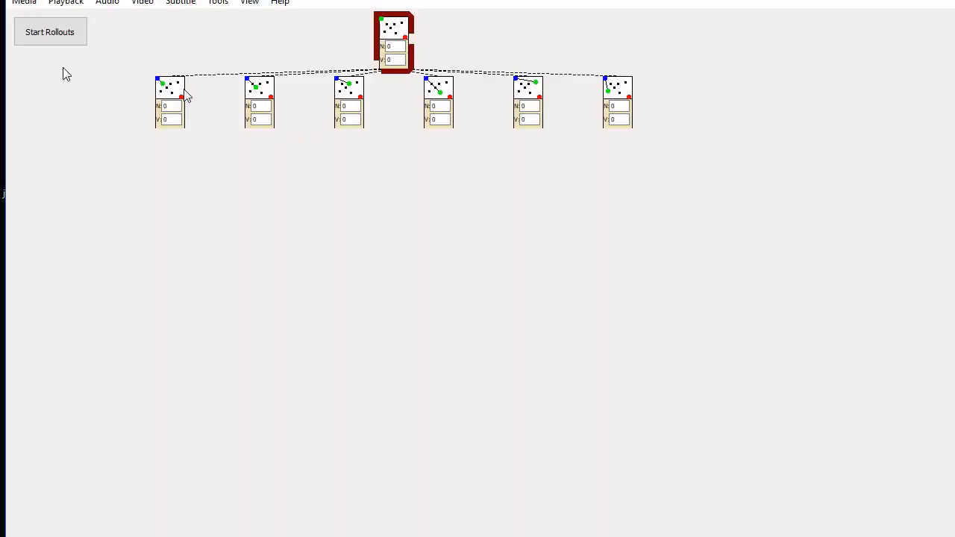
mouse_move(313, 119)
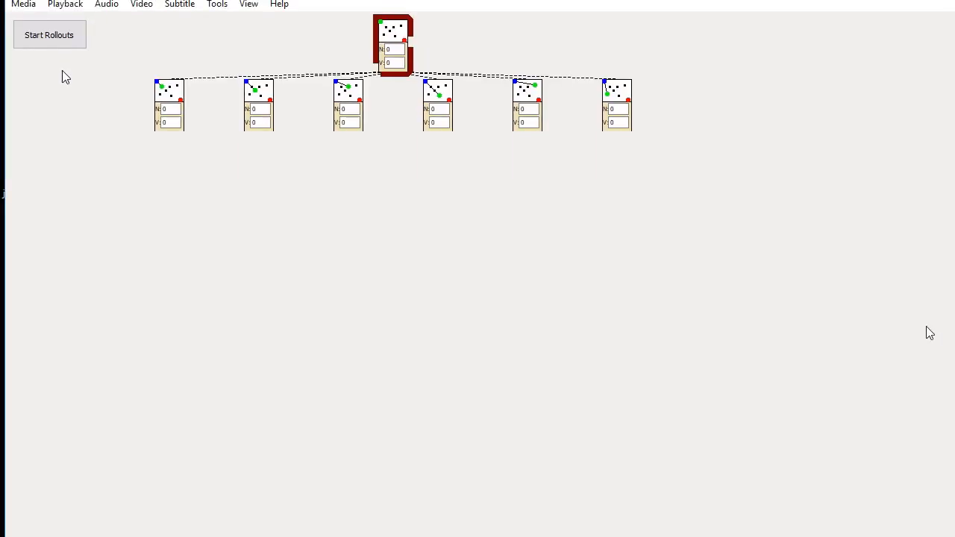
Start the rollouts, pause partway through, then resume so paths grow from the root's children
left_click(49, 34)
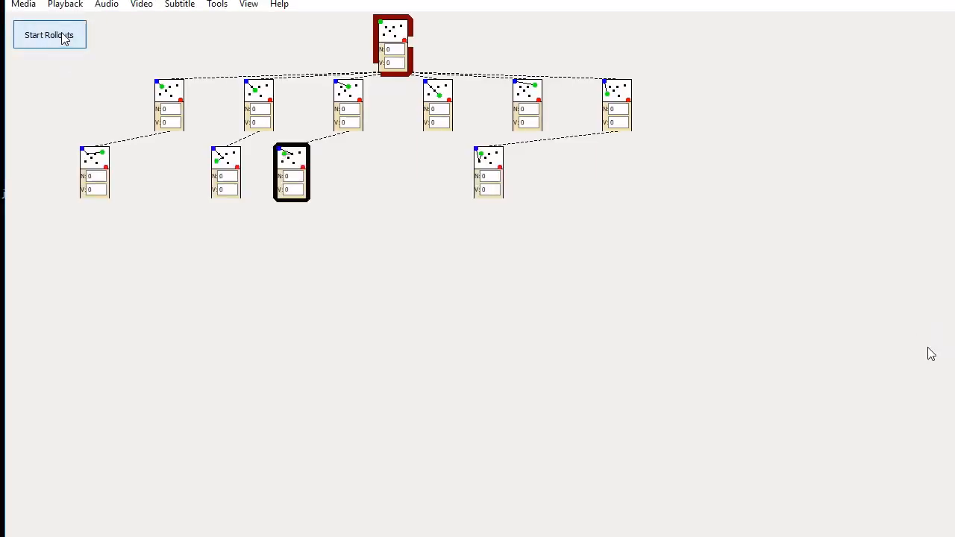
left_click(49, 34)
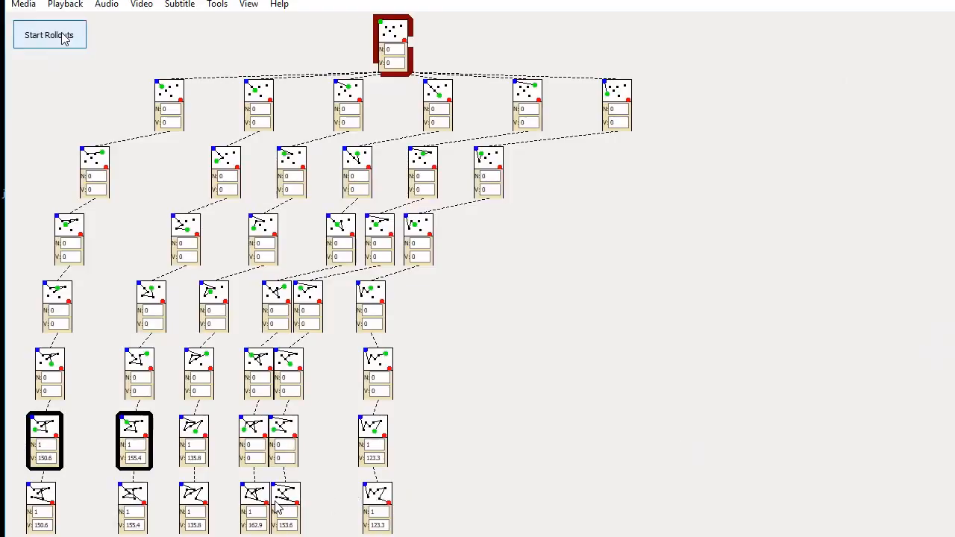
mouse_move(191, 529)
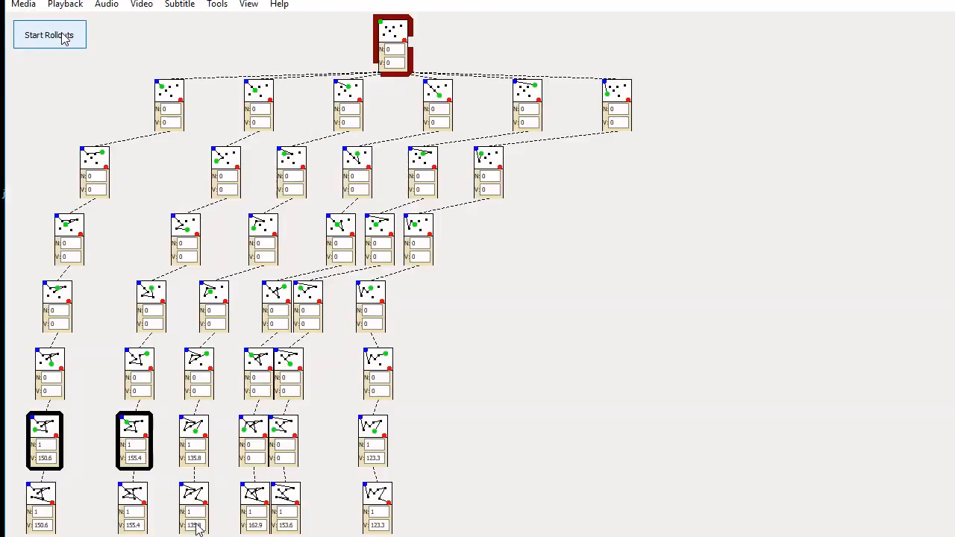
mouse_move(335, 187)
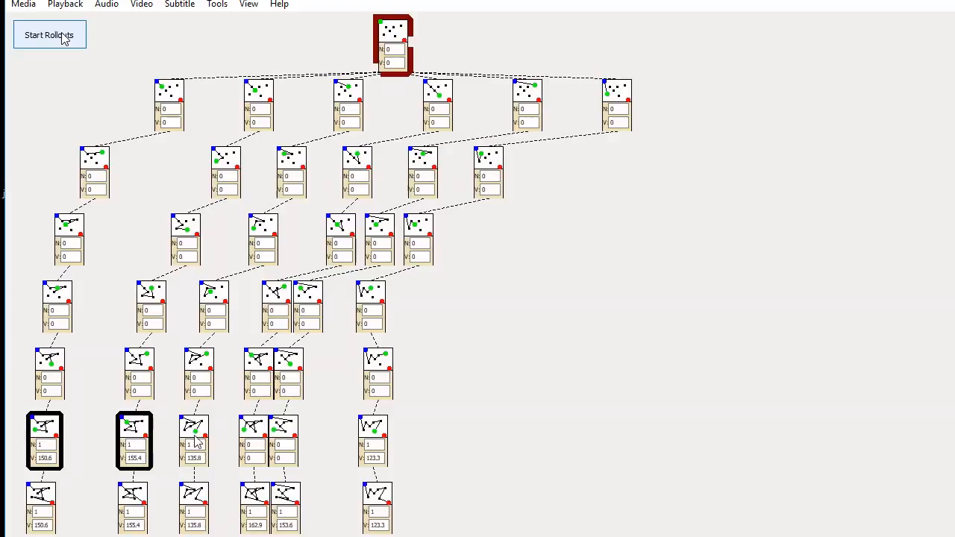
left_click(49, 35)
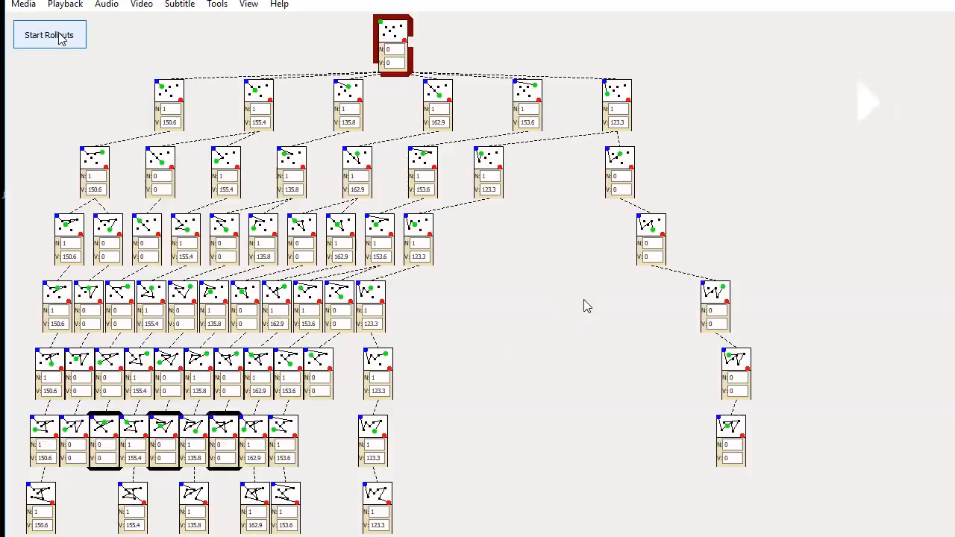
Pause the rollouts with the rightmost first-level child marked most promising and expanded
left_click(49, 34)
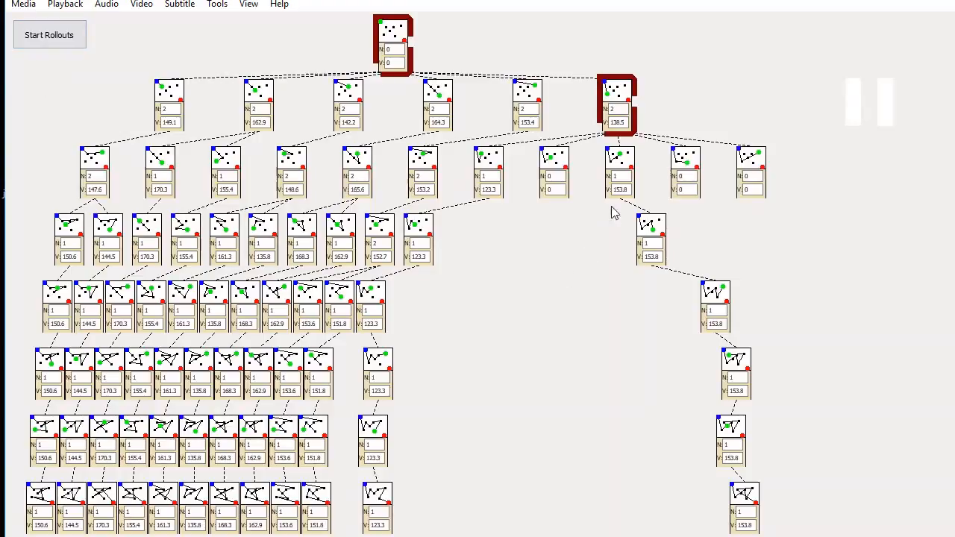
mouse_move(583, 118)
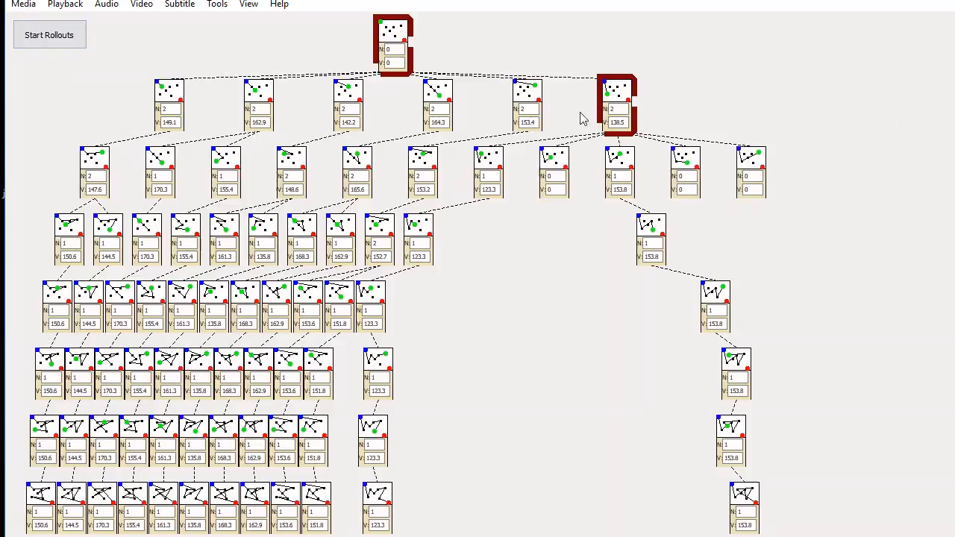
mouse_move(423, 55)
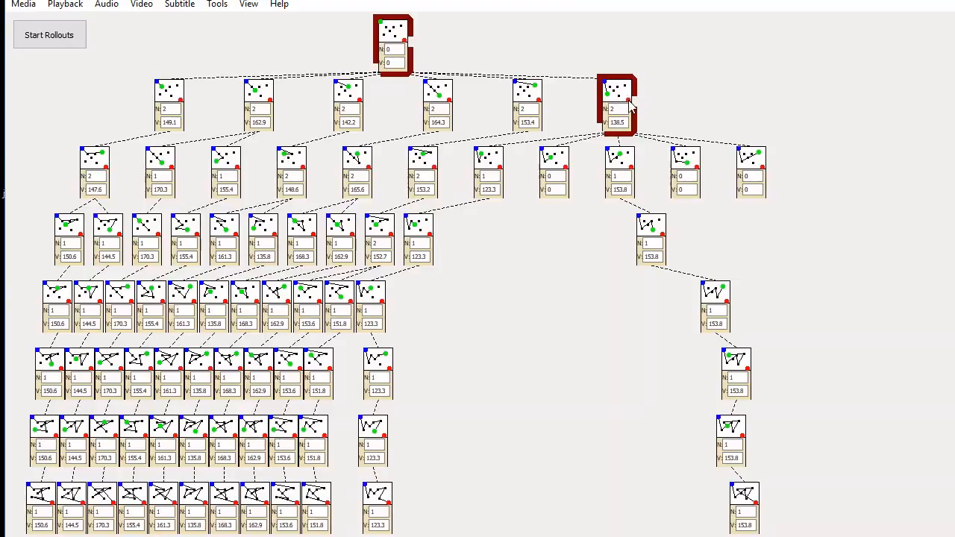
mouse_move(506, 158)
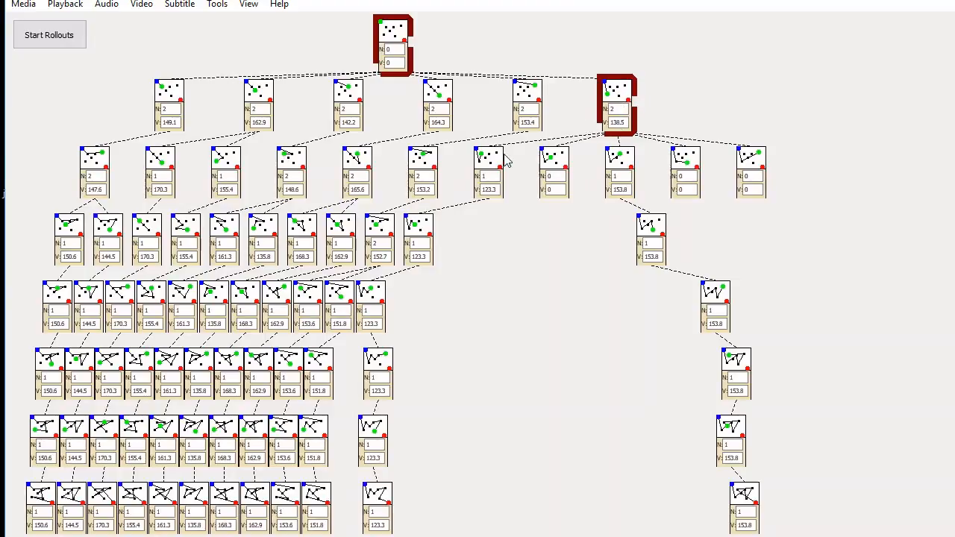
mouse_move(671, 176)
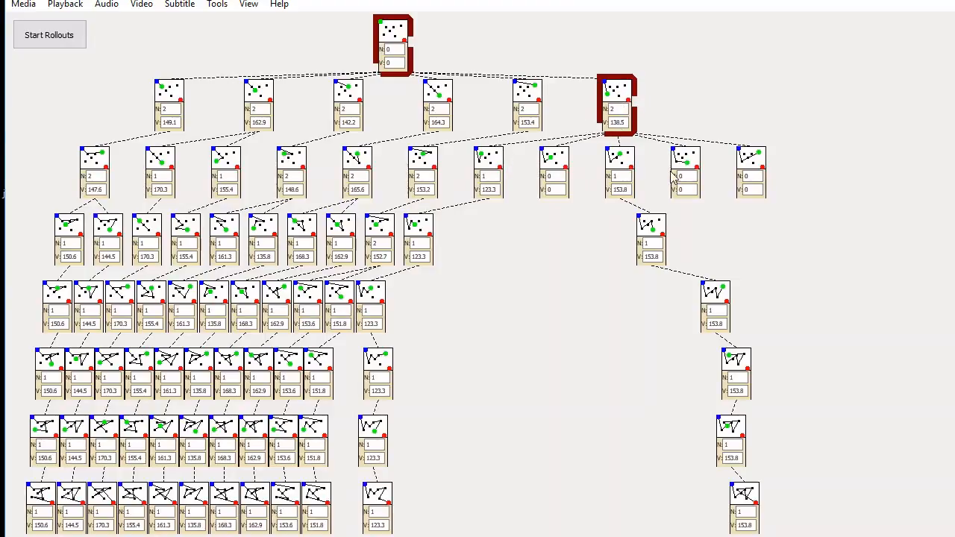
mouse_move(701, 127)
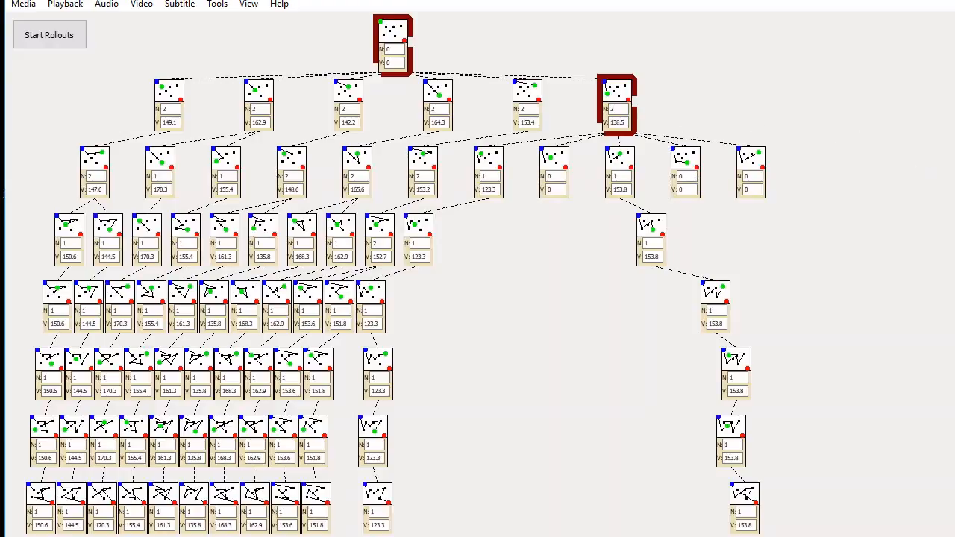
mouse_move(788, 303)
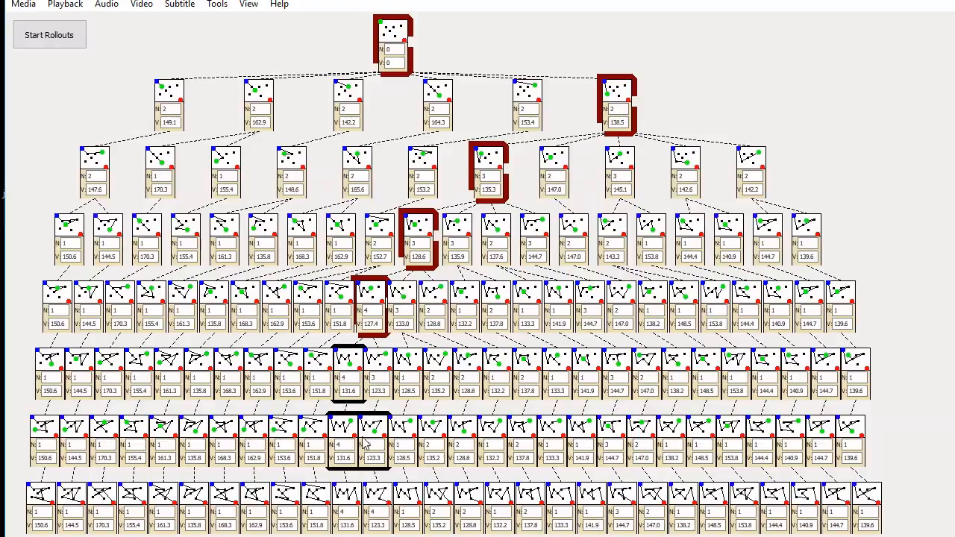
mouse_move(376, 475)
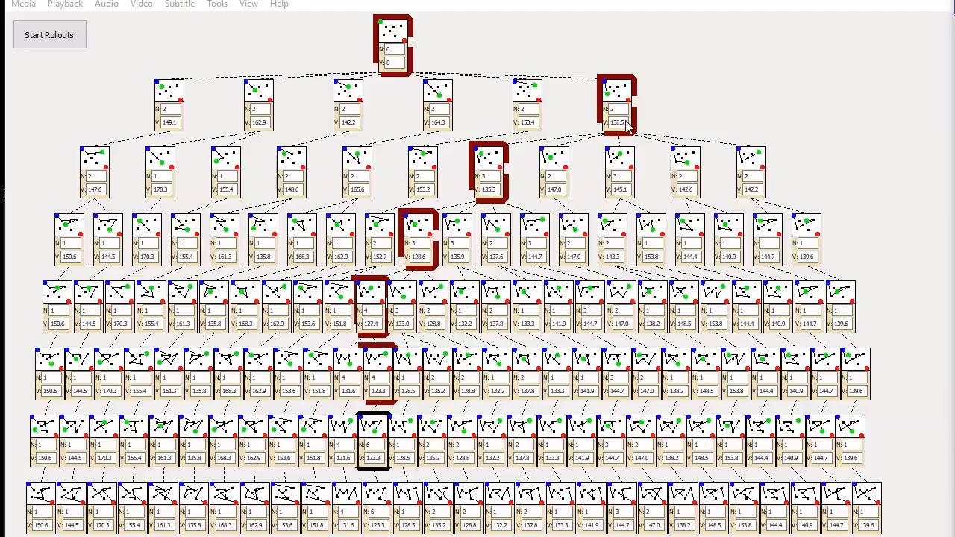
mouse_move(620, 121)
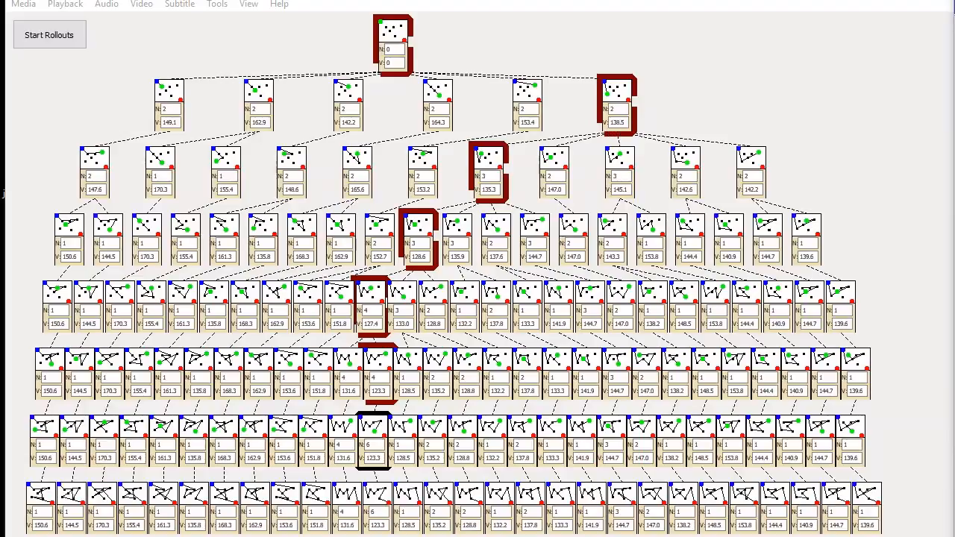
mouse_move(636, 375)
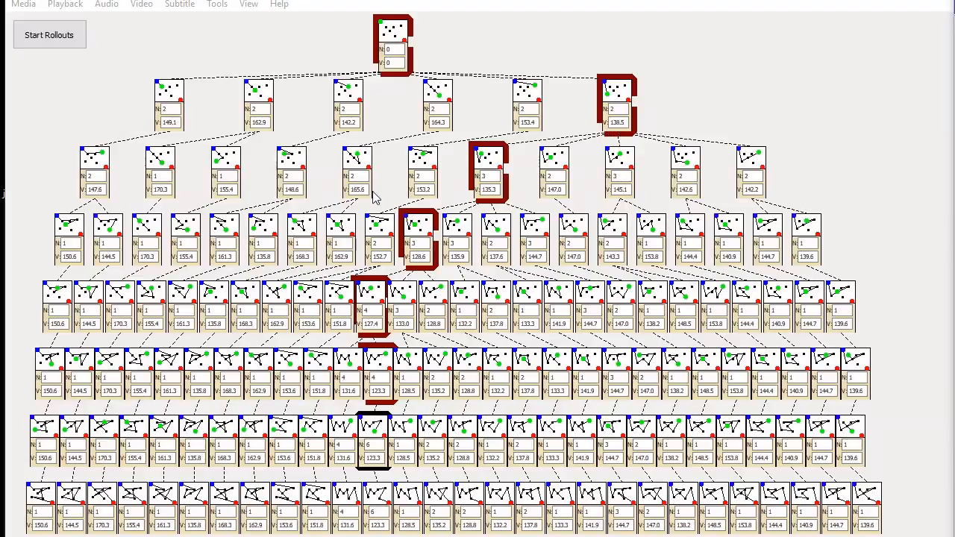
mouse_move(403, 154)
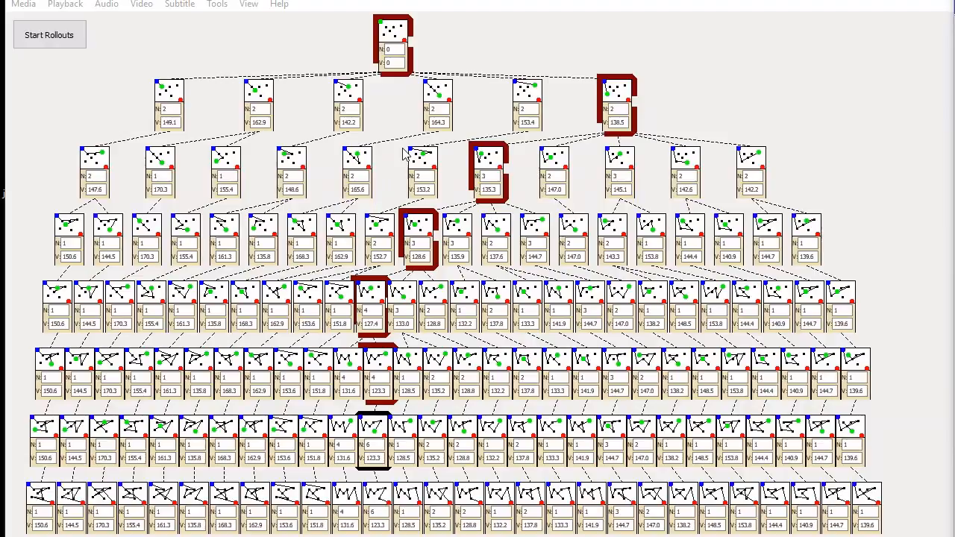
mouse_move(212, 218)
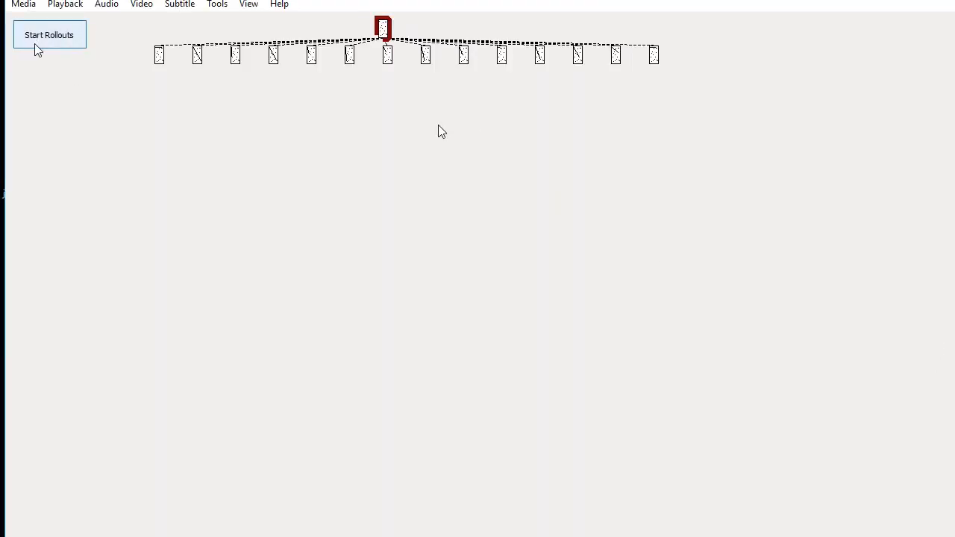
Restart the search with a fresh root and six unvisited children
left_click(48, 35)
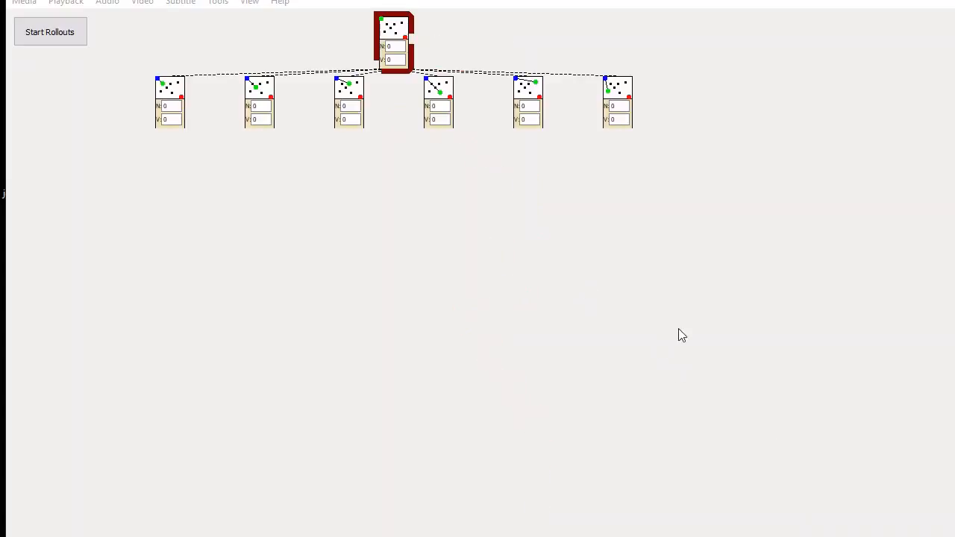
Run rollouts on the fresh tree until the most promising tour path is outlined in red
left_click(51, 31)
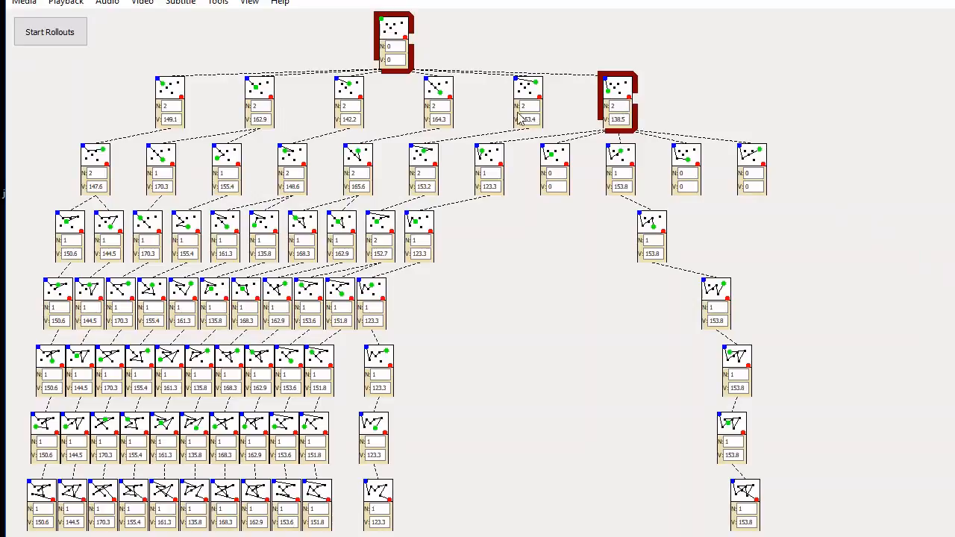
mouse_move(382, 125)
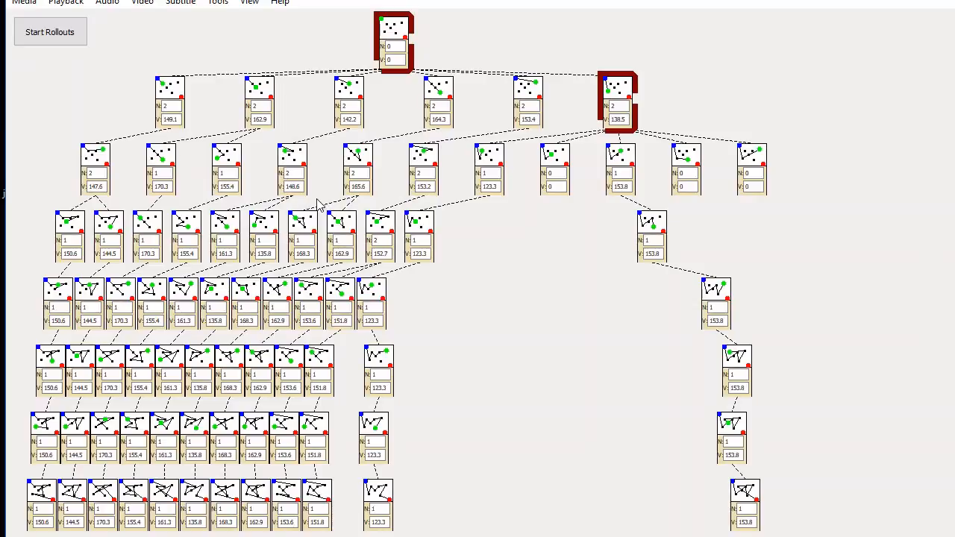
mouse_move(298, 194)
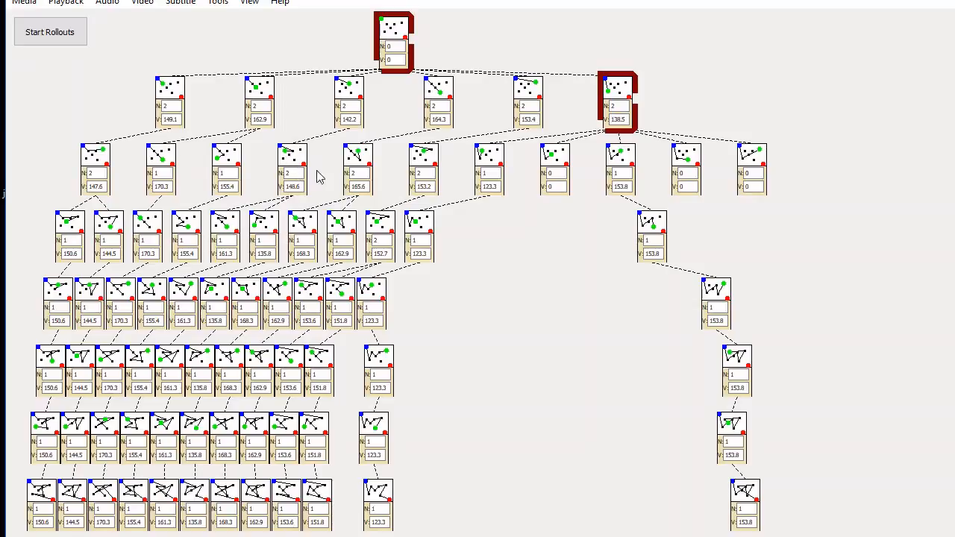
mouse_move(291, 182)
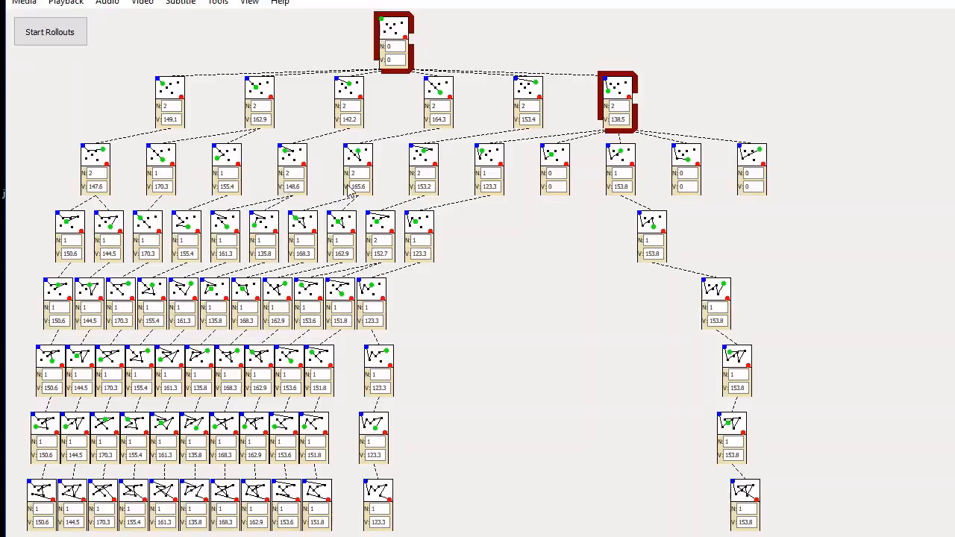
mouse_move(580, 294)
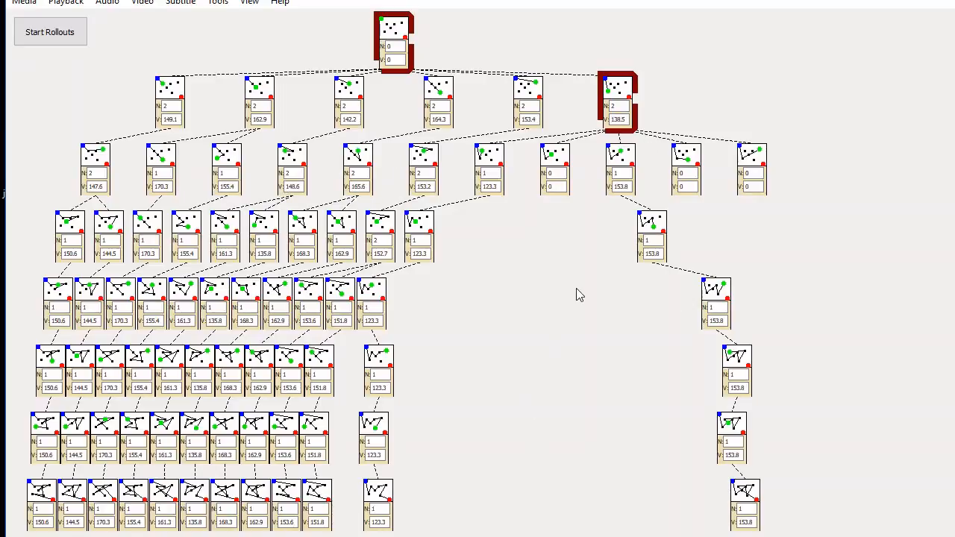
mouse_move(570, 279)
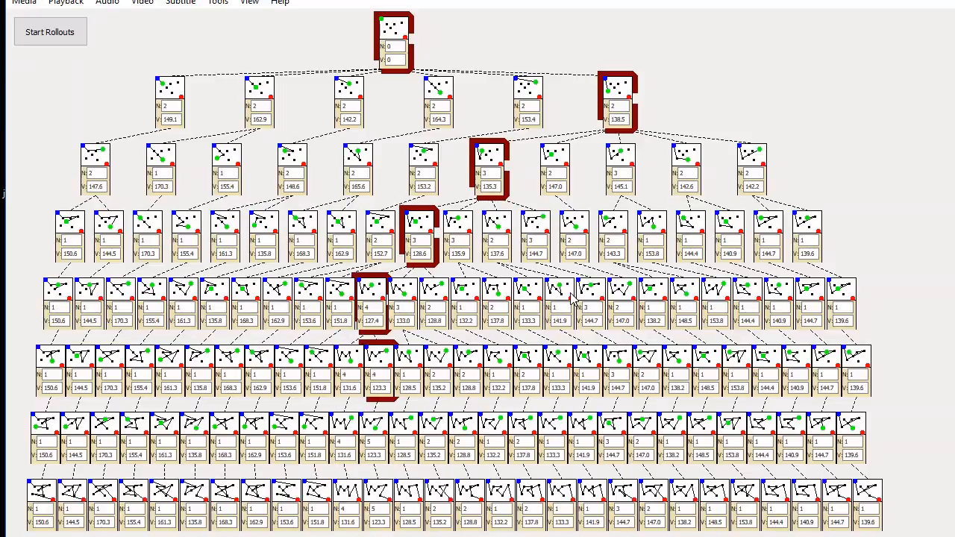
left_click(379, 504)
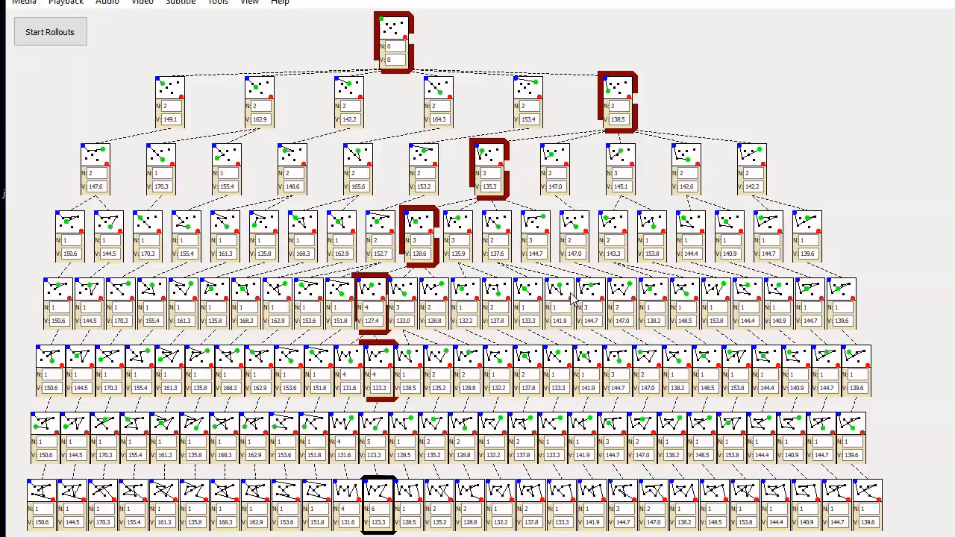
mouse_move(583, 194)
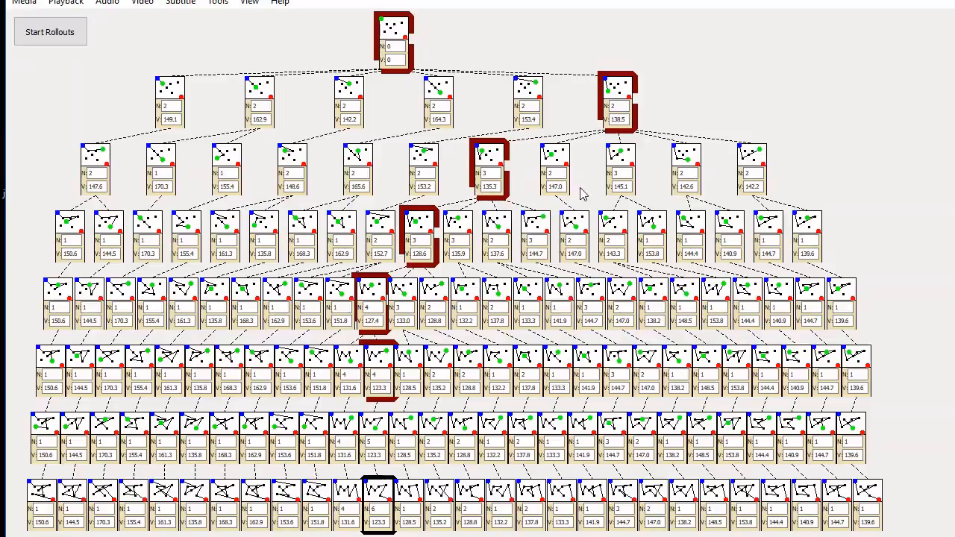